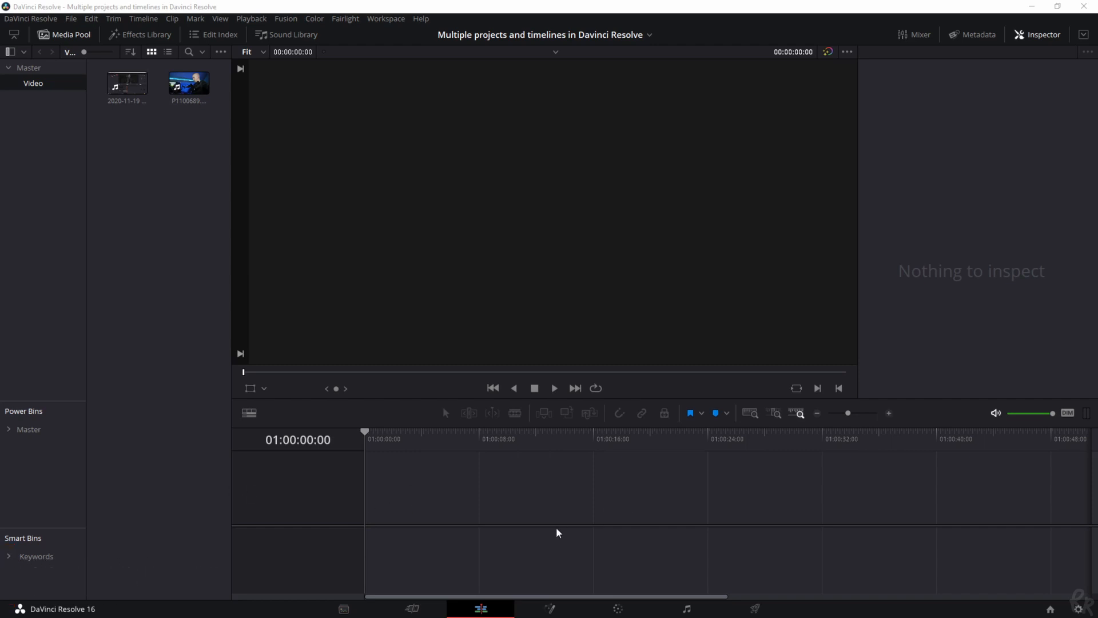
{"action": "mouse_move", "coordinate": [148, 330]}
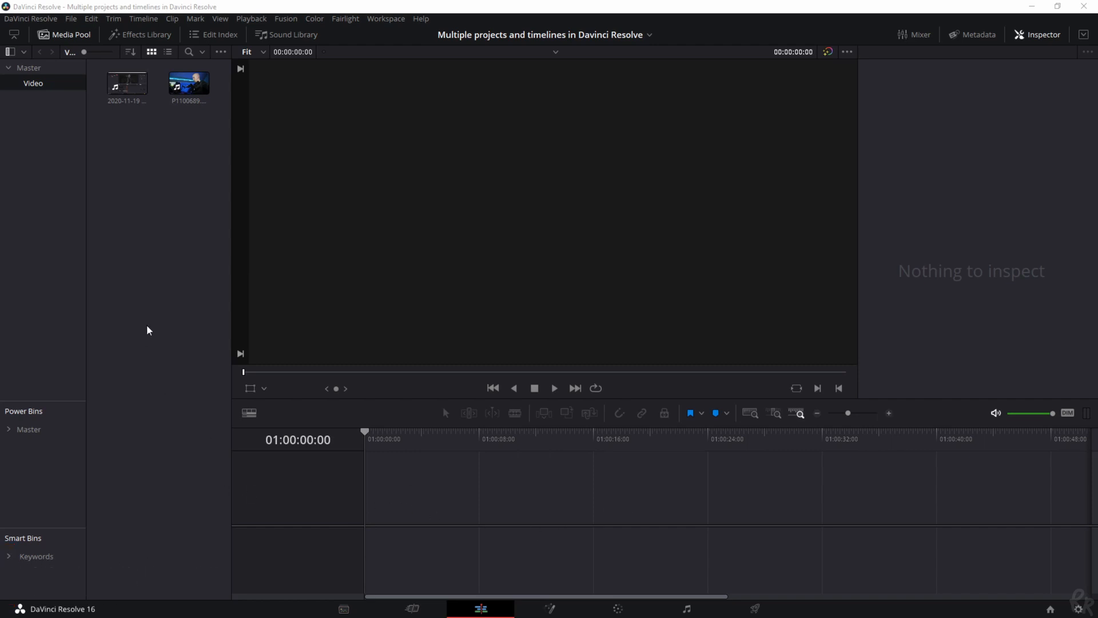
{"action": "mouse_move", "coordinate": [191, 188]}
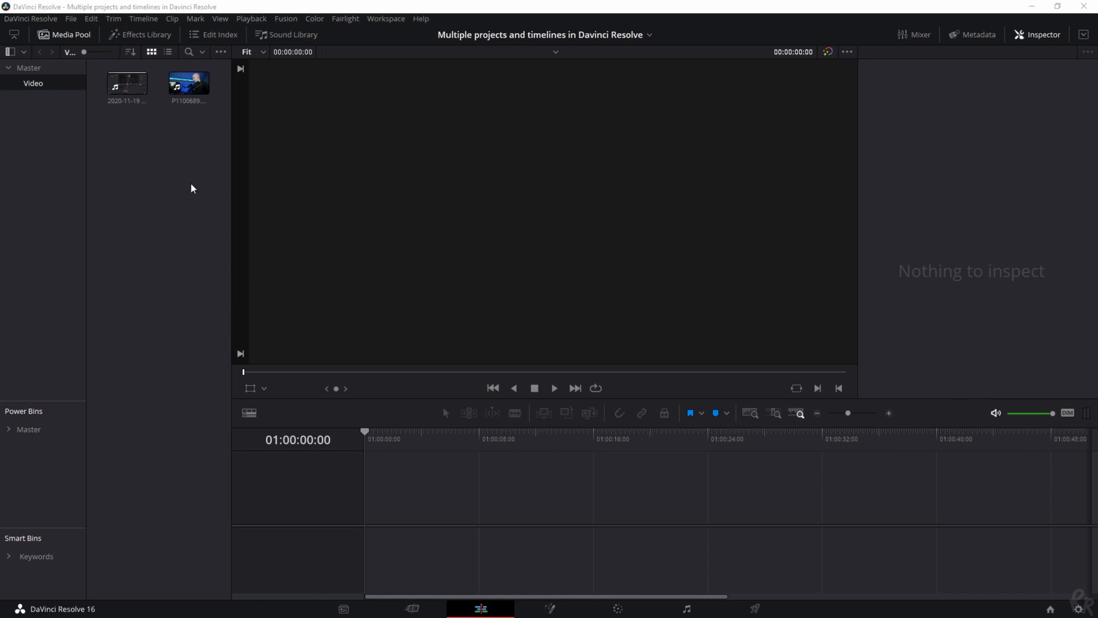
- Build a new timeline, Timeline 1, from the selected P1100689 clip
{"action": "left_click_drag", "start_coordinate": [188, 82], "coordinate": [406, 424]}
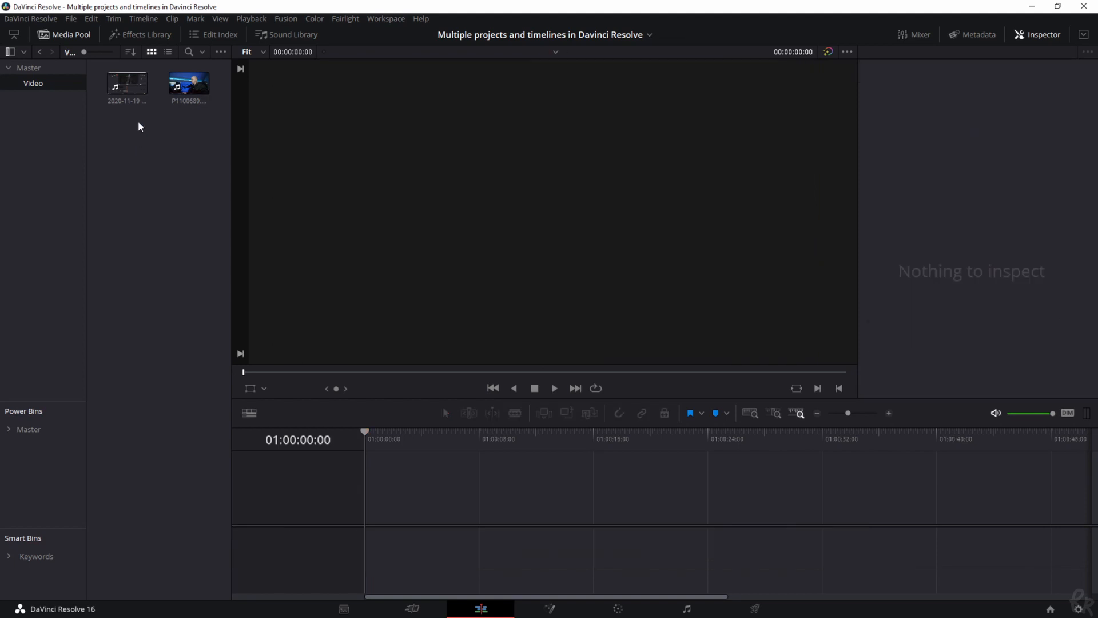
{"action": "left_click", "coordinate": [188, 83]}
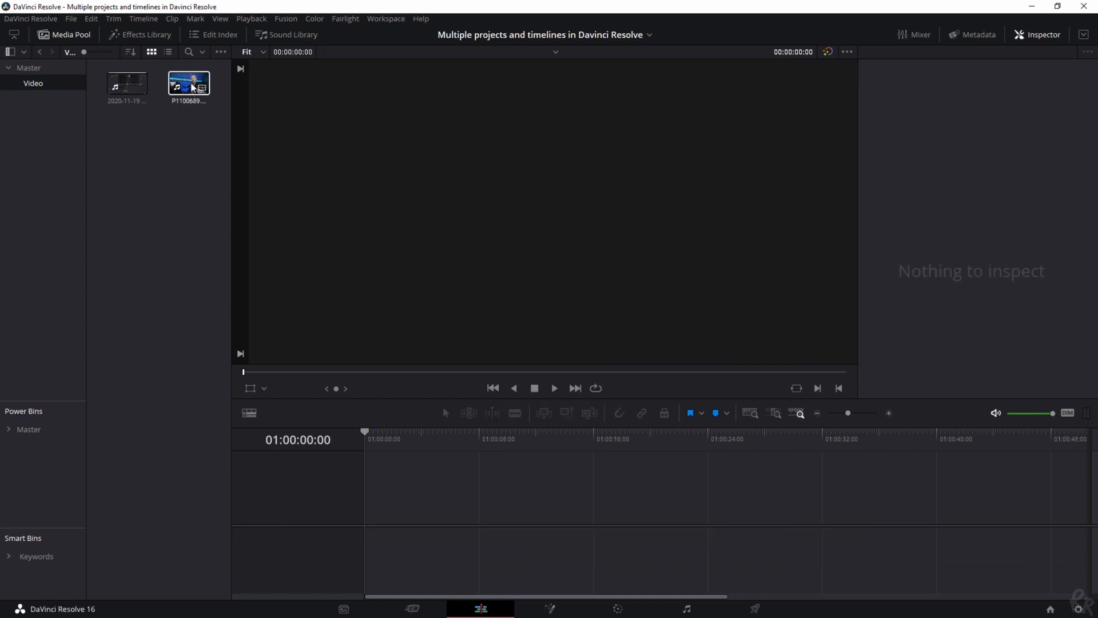
{"action": "right_click", "coordinate": [187, 82]}
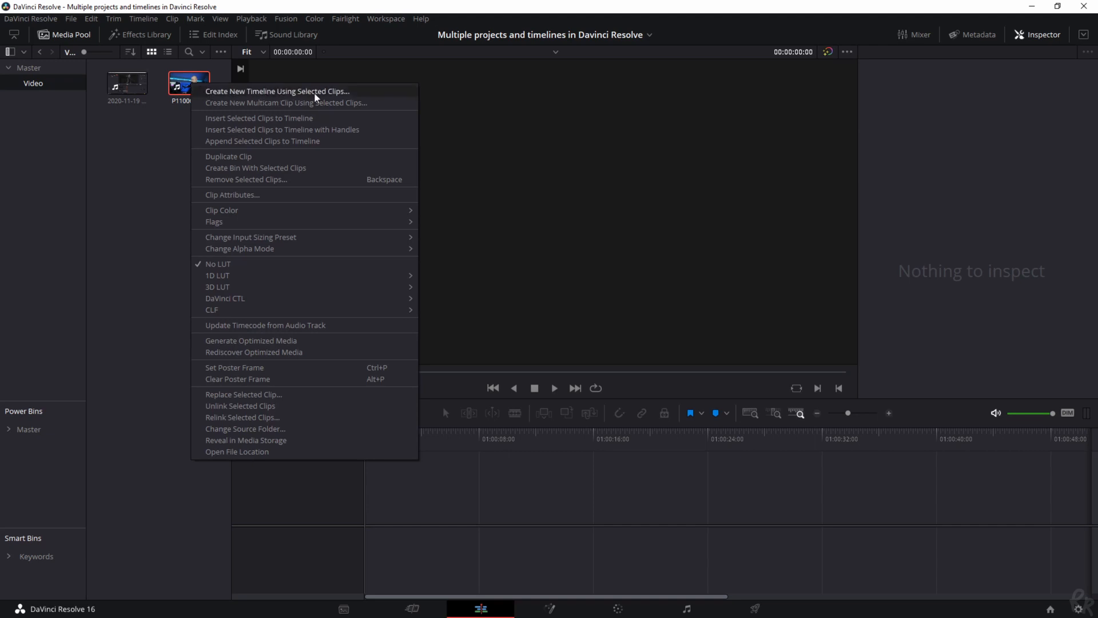
{"action": "mouse_move", "coordinate": [314, 96]}
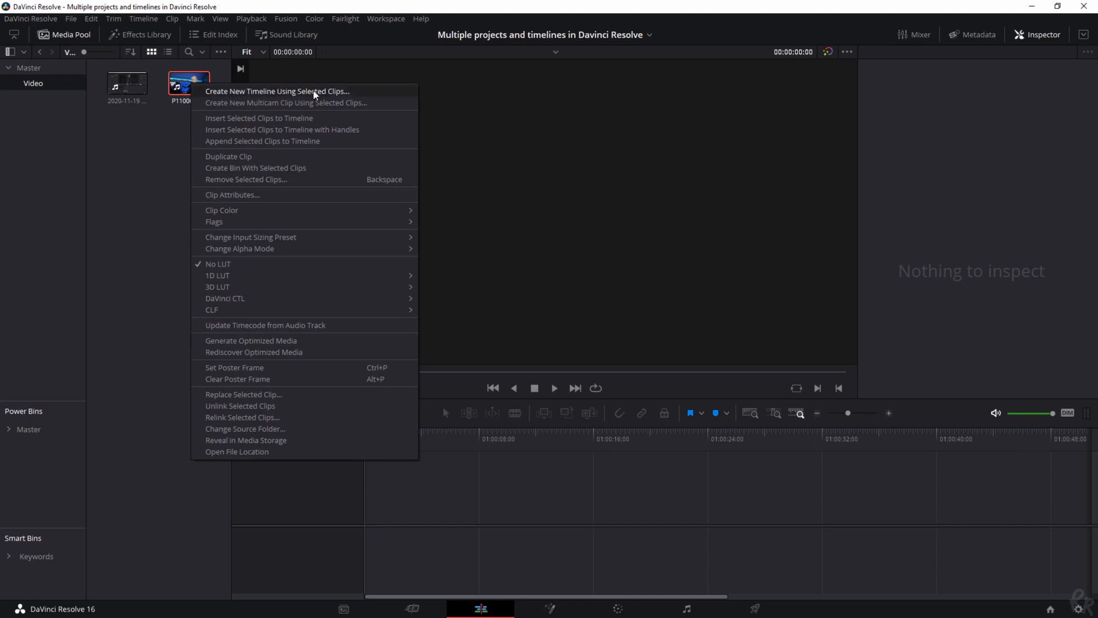
{"action": "left_click", "coordinate": [277, 91]}
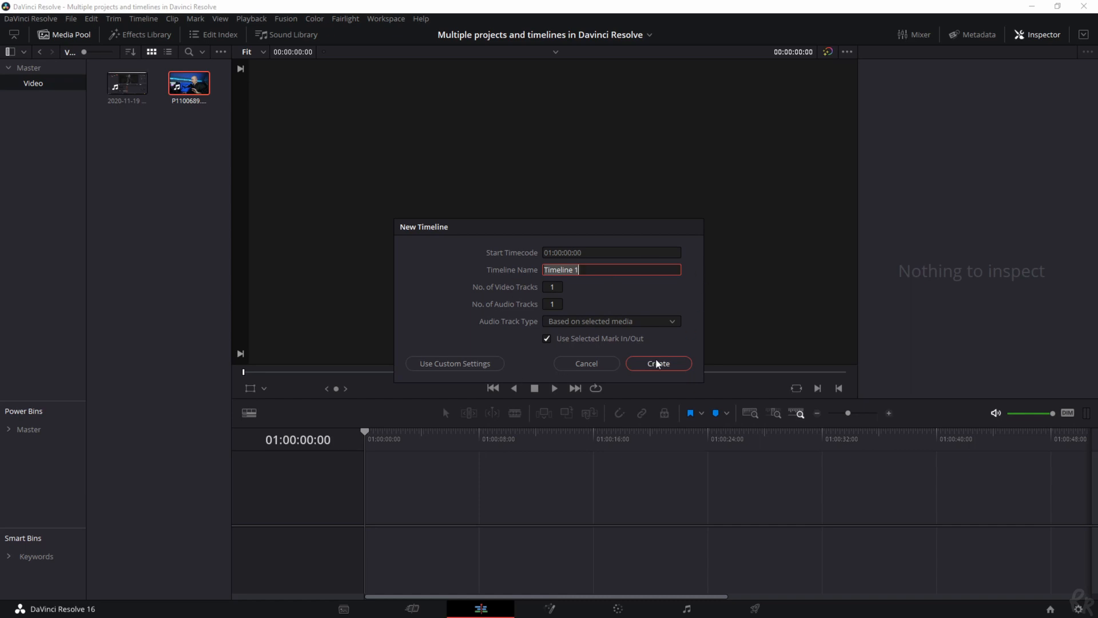
{"action": "left_click", "coordinate": [658, 363]}
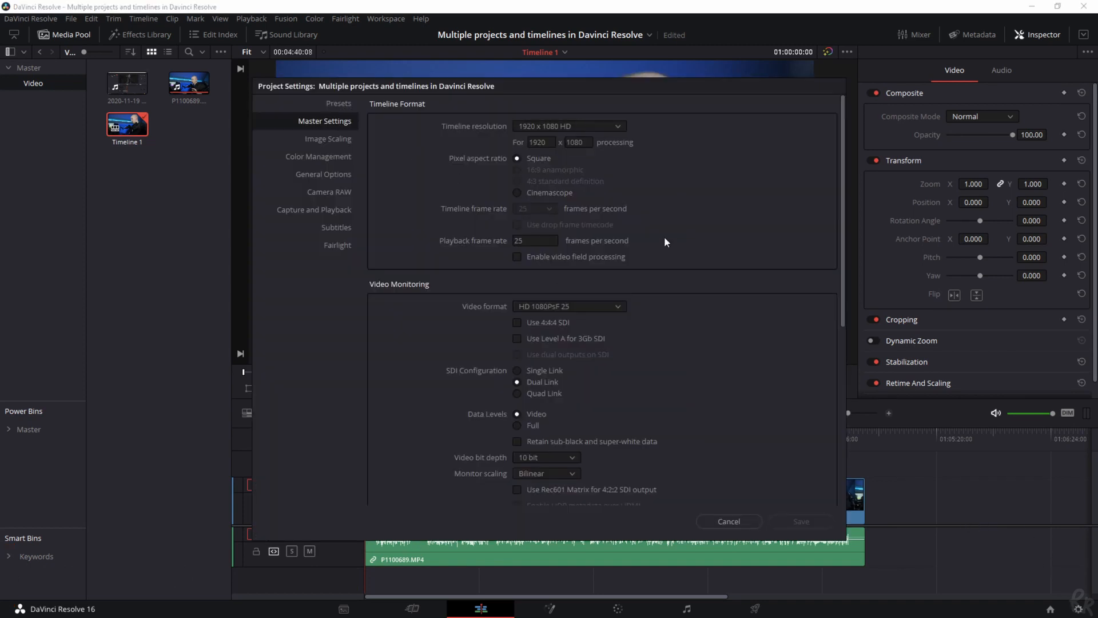
{"action": "mouse_move", "coordinate": [646, 180]}
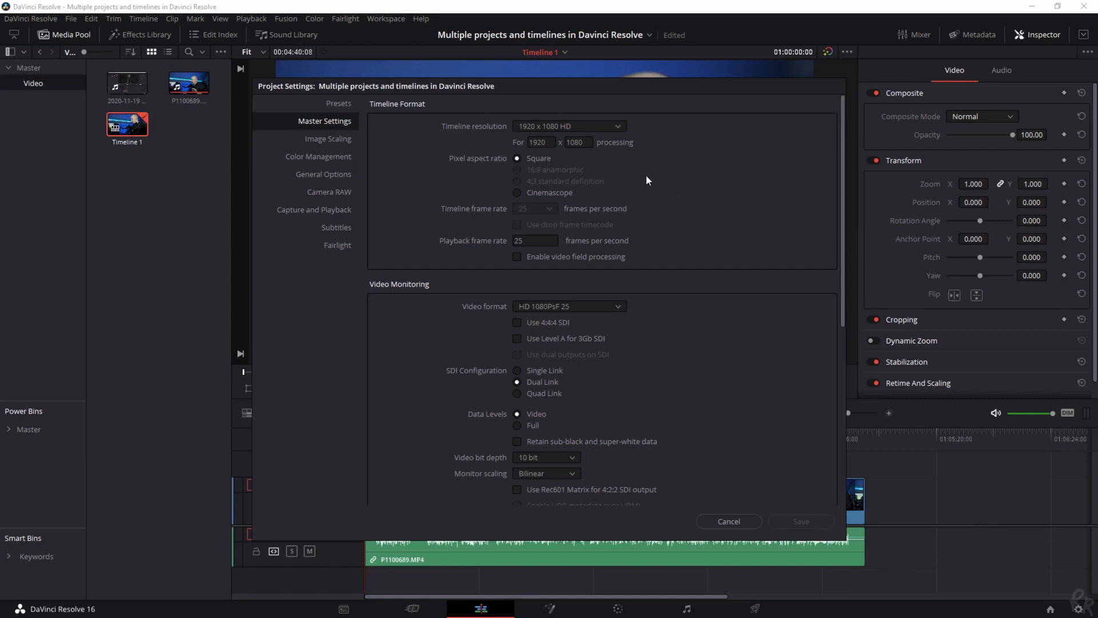
{"action": "mouse_move", "coordinate": [552, 115]}
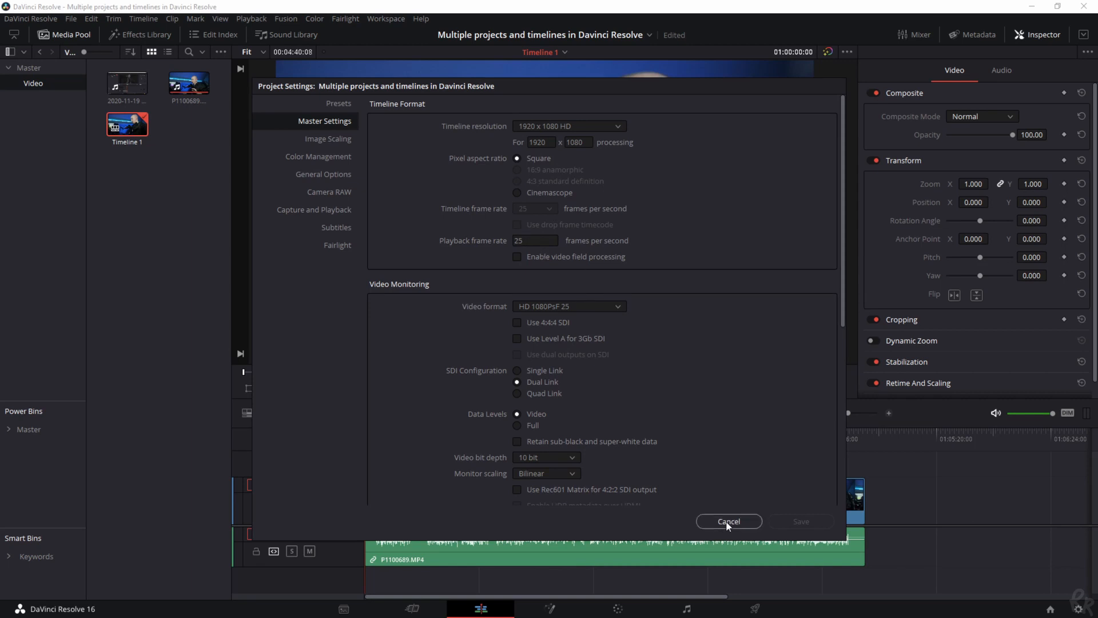
- Cancel the Project Settings window to return to Timeline 1 on the Edit page
{"action": "left_click", "coordinate": [728, 521]}
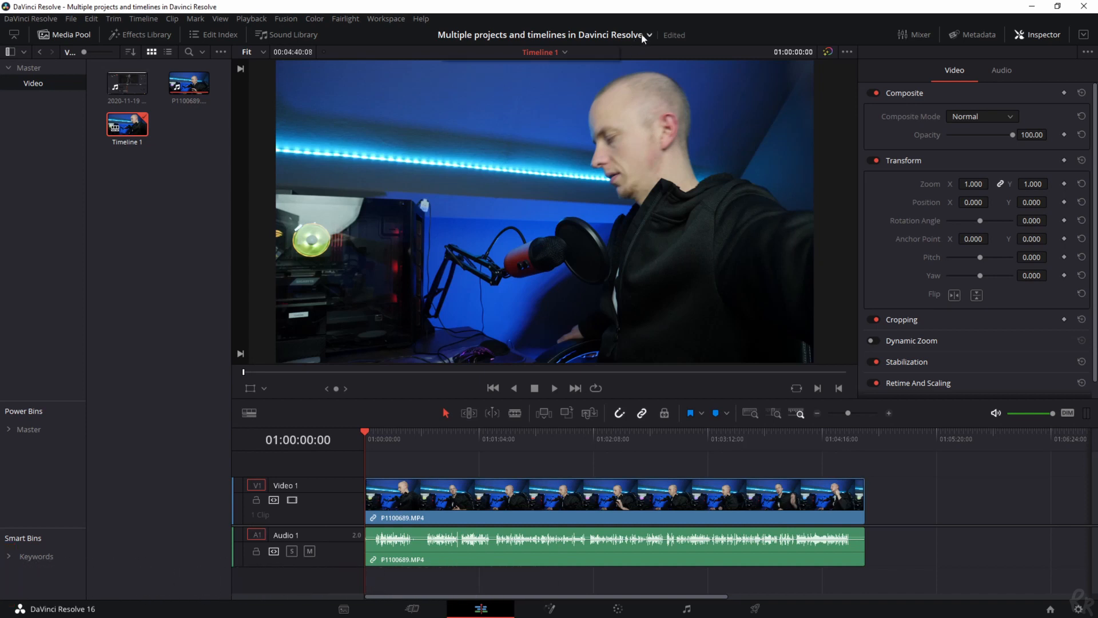
{"action": "mouse_move", "coordinate": [564, 47]}
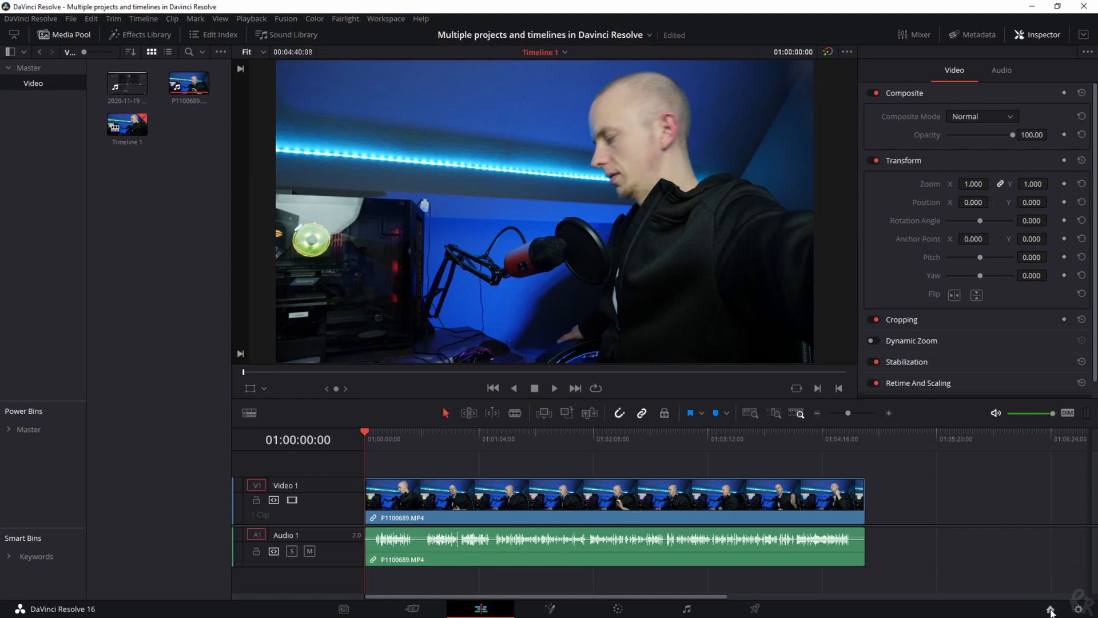
- Open the Project Manager and turn on Dynamic Project Switching
{"action": "left_click", "coordinate": [1049, 610]}
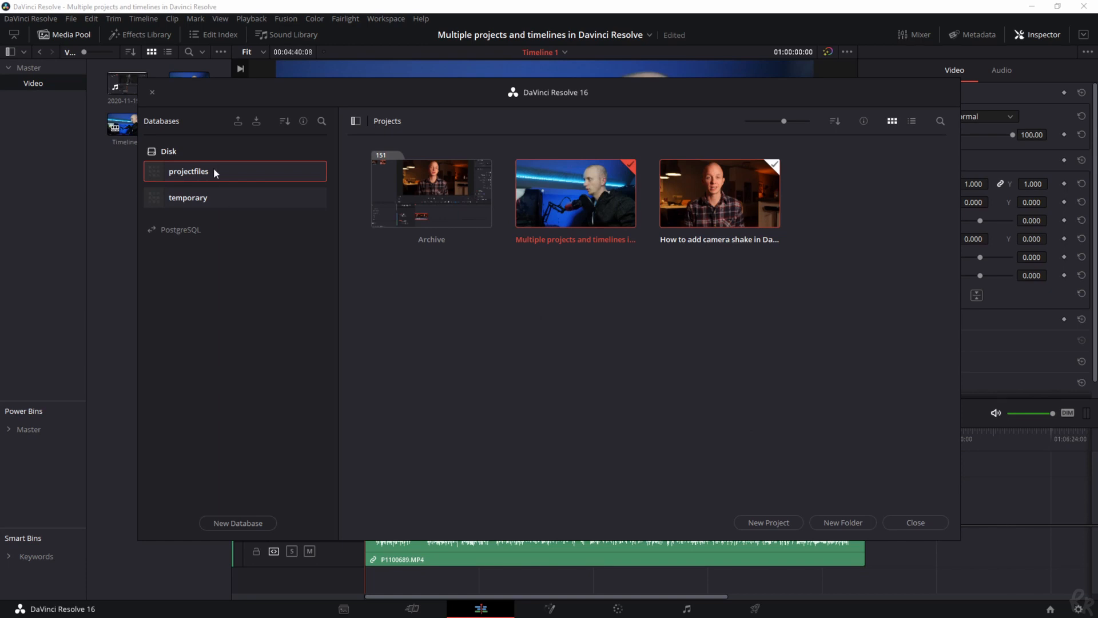
{"action": "mouse_move", "coordinate": [693, 320]}
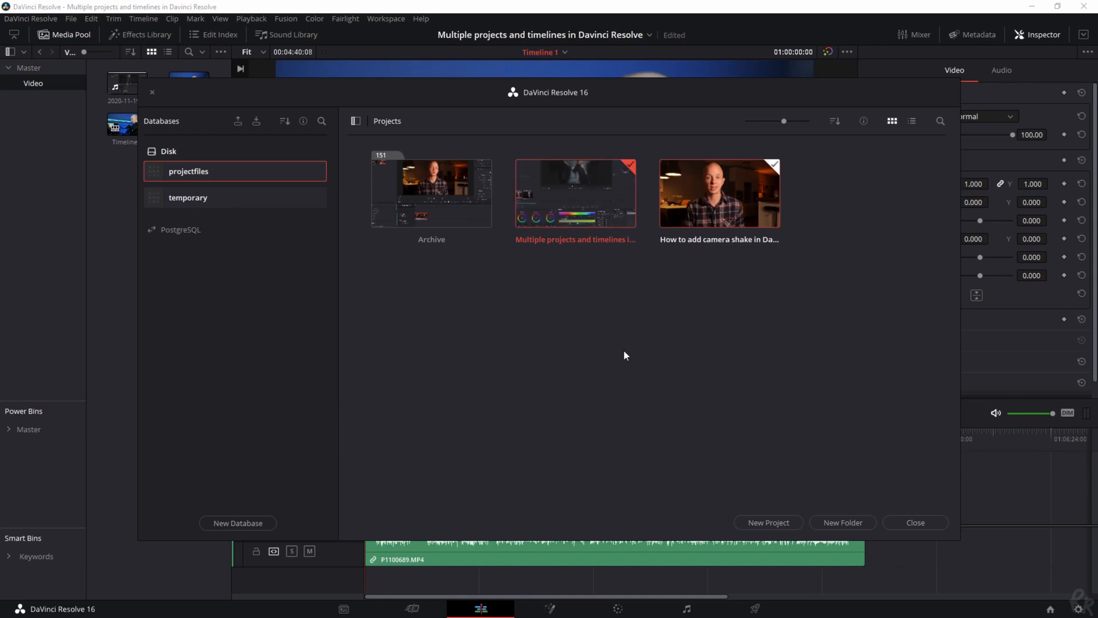
{"action": "right_click", "coordinate": [624, 355]}
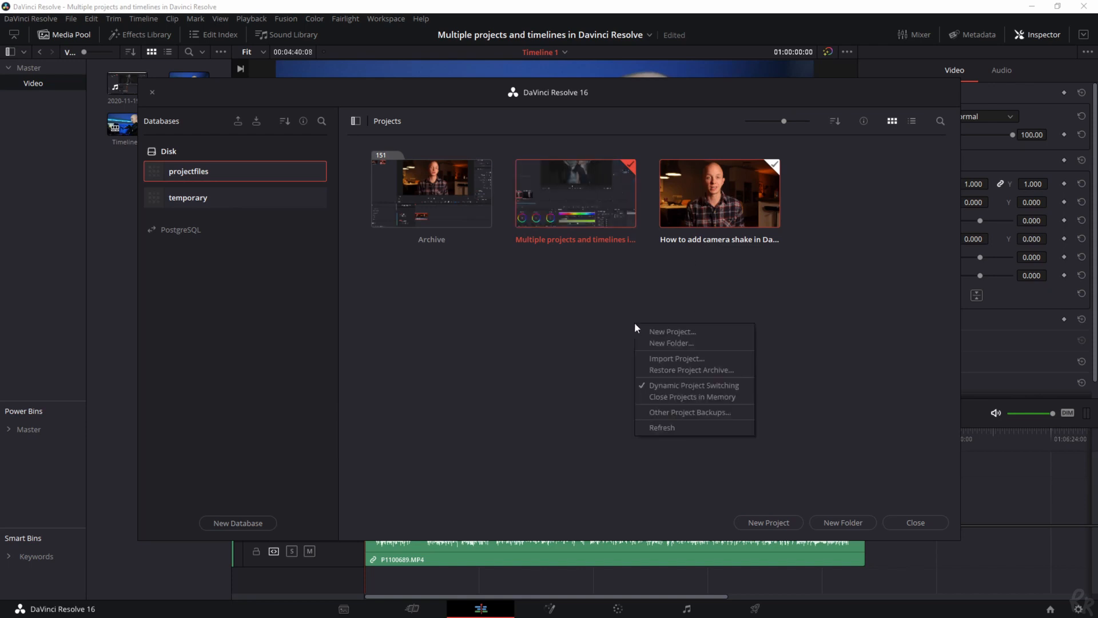
{"action": "mouse_move", "coordinate": [694, 385]}
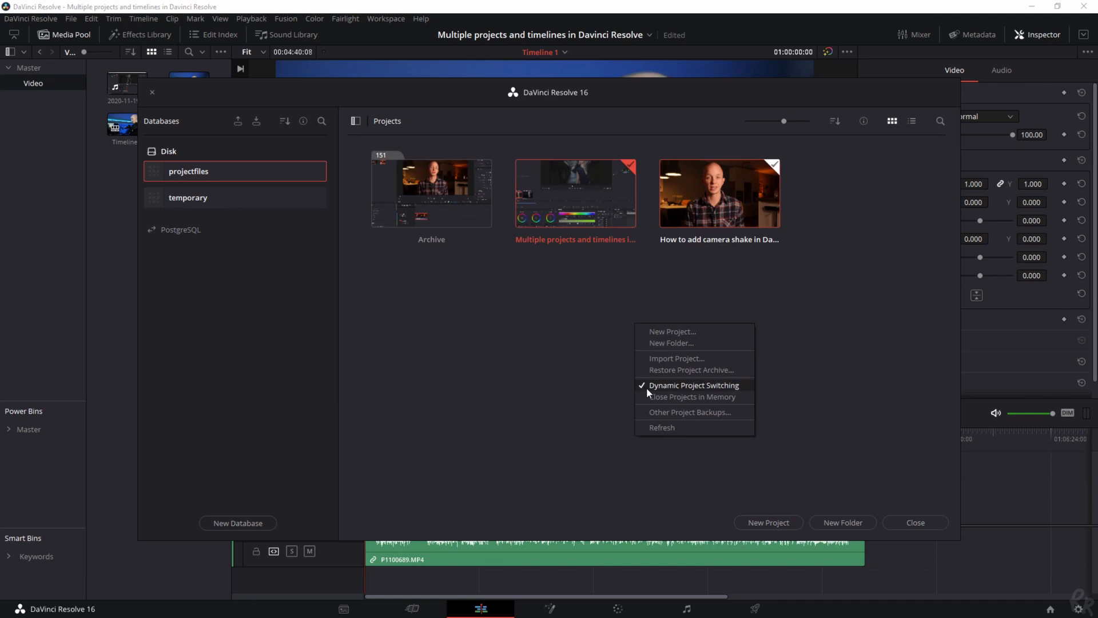
{"action": "mouse_move", "coordinate": [727, 390]}
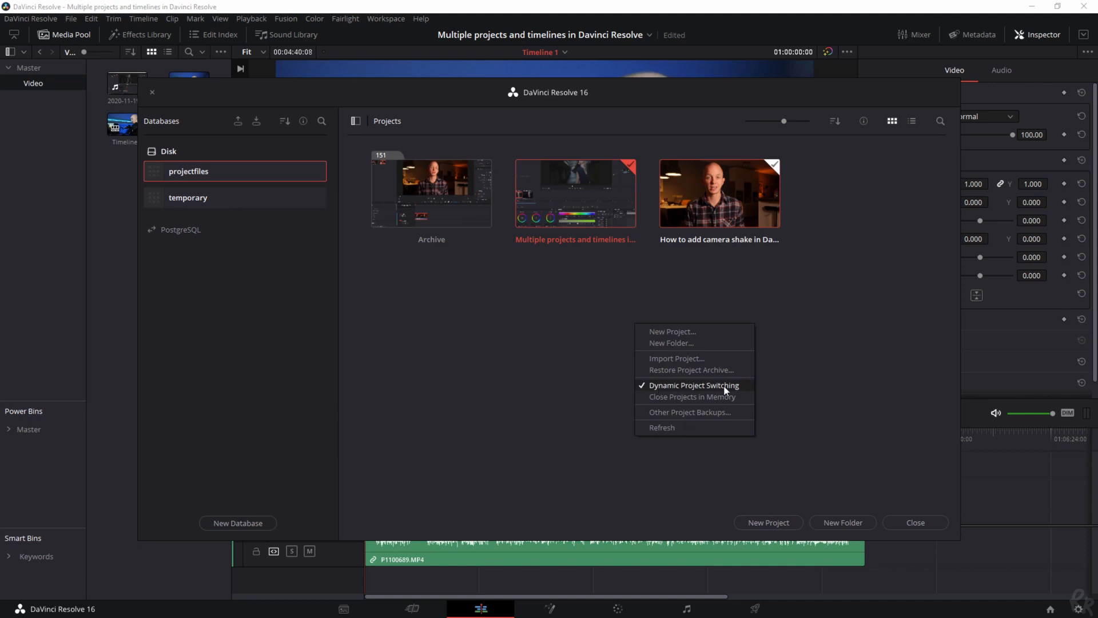
{"action": "left_click", "coordinate": [578, 296]}
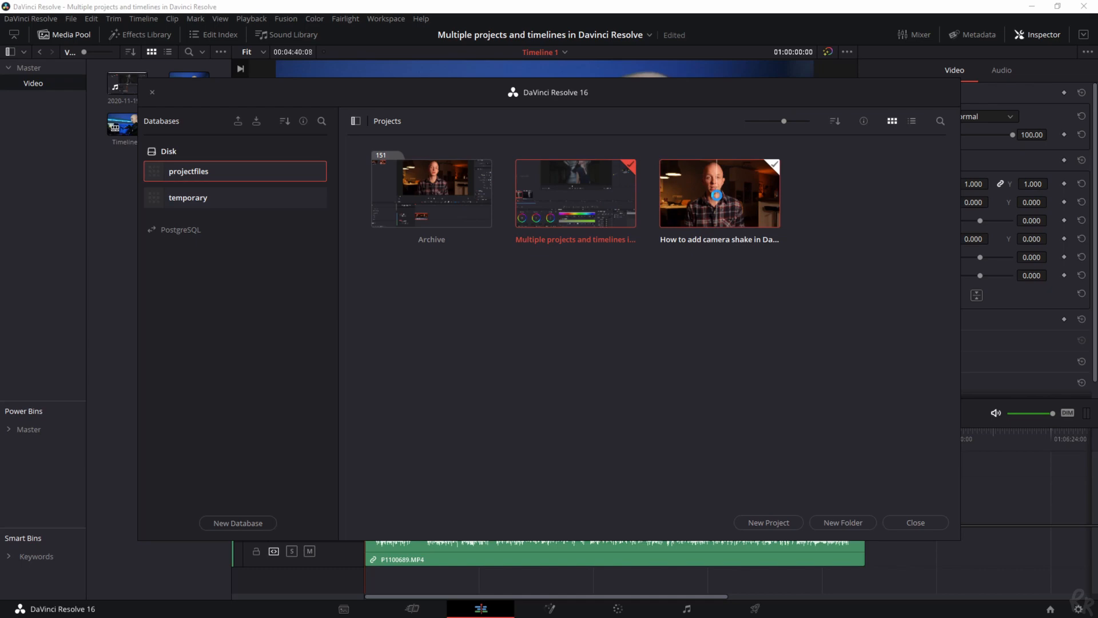
- Copy the camera shake project's clip and paste it after P1100689 on Timeline 1
{"action": "double_click", "coordinate": [717, 193]}
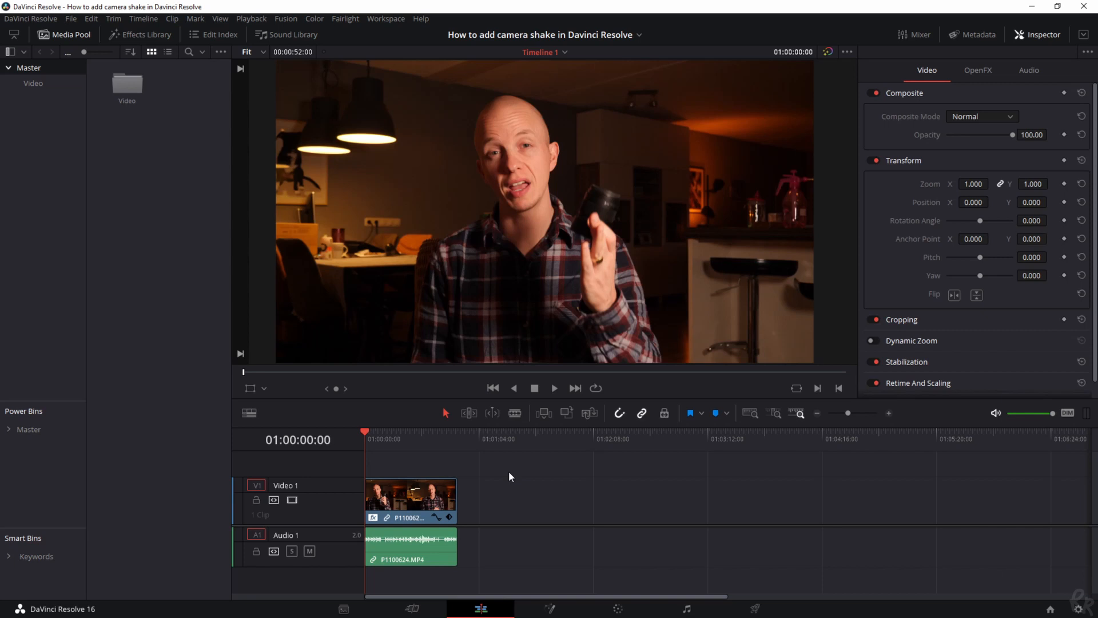
{"action": "left_click", "coordinate": [411, 497]}
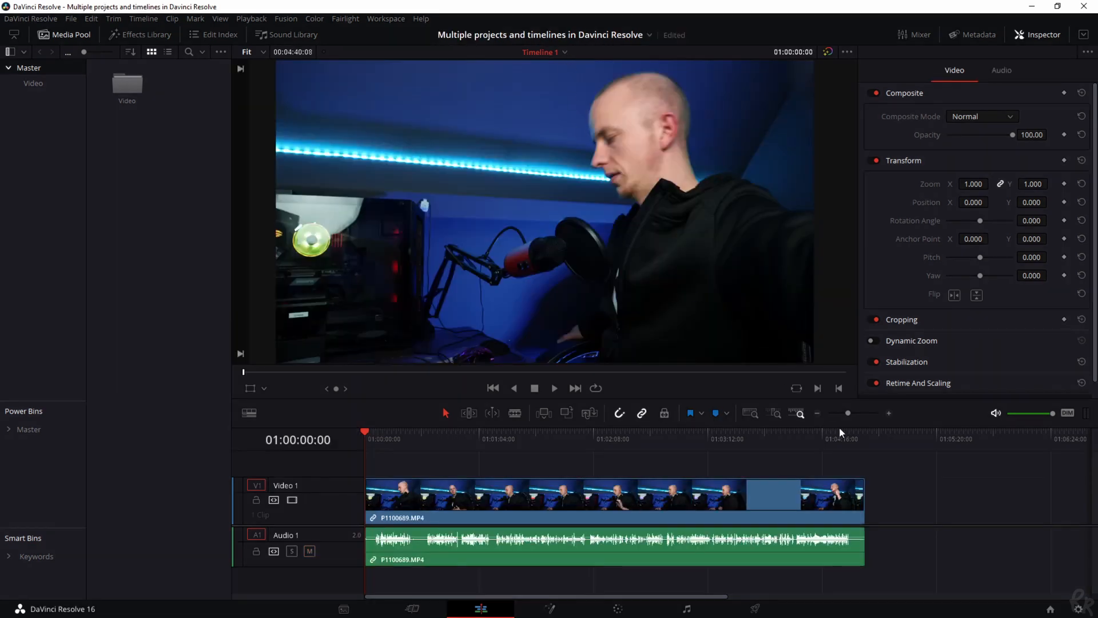
{"action": "left_click", "coordinate": [864, 432]}
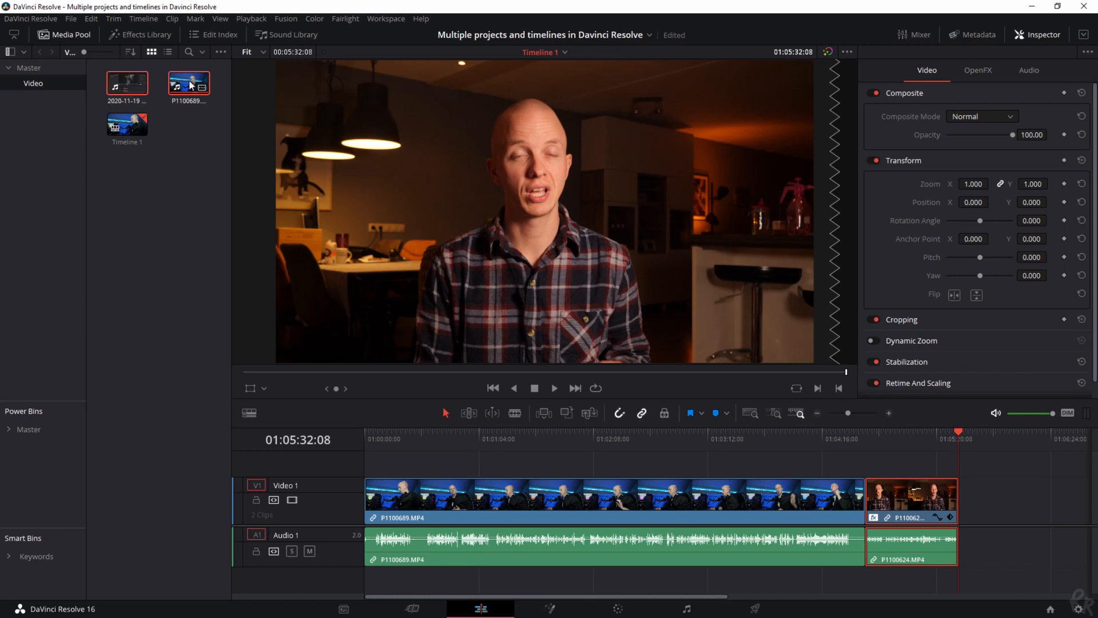
- Create multicam clip 'V1' from the selected clips, syncing angles by Sound
{"action": "right_click", "coordinate": [187, 82]}
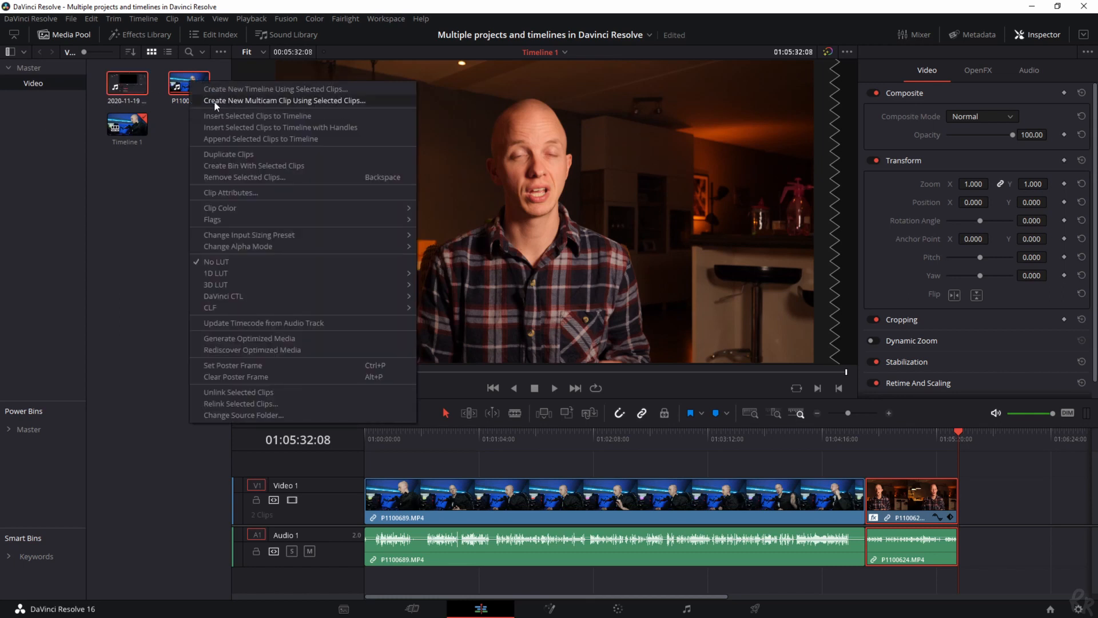
{"action": "mouse_move", "coordinate": [292, 105]}
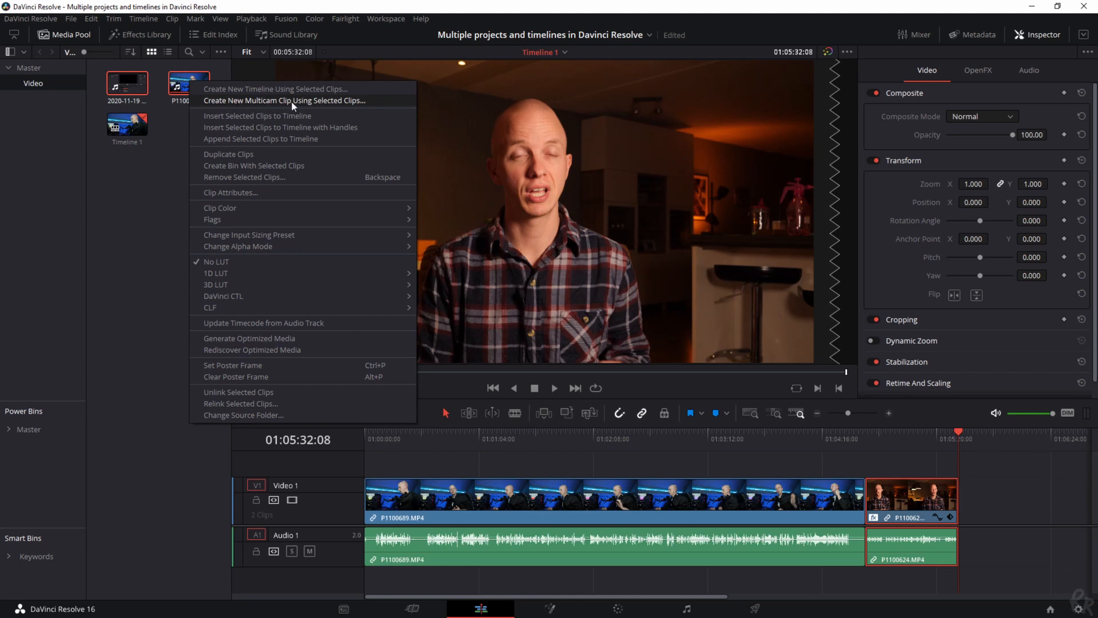
{"action": "left_click", "coordinate": [283, 101]}
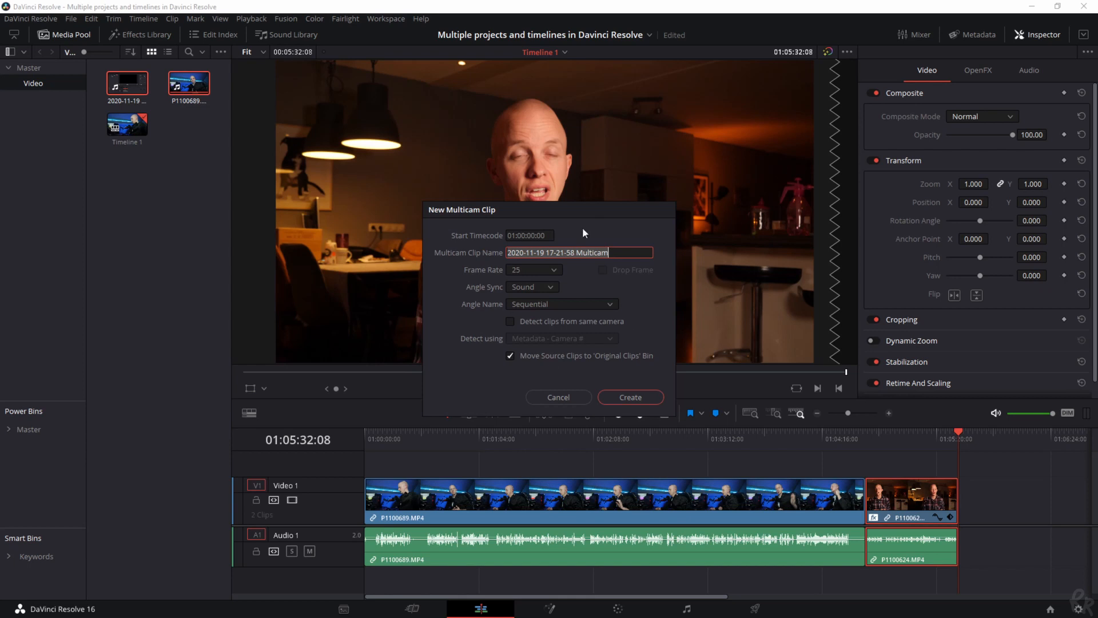
{"action": "type", "text": "V"}
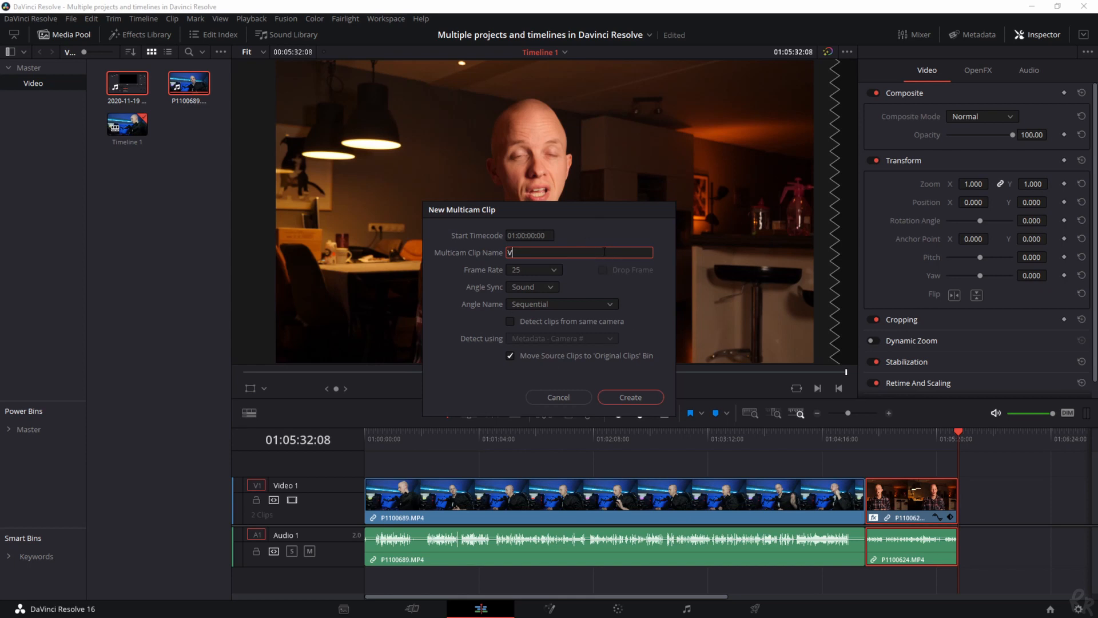
{"action": "type", "text": "1"}
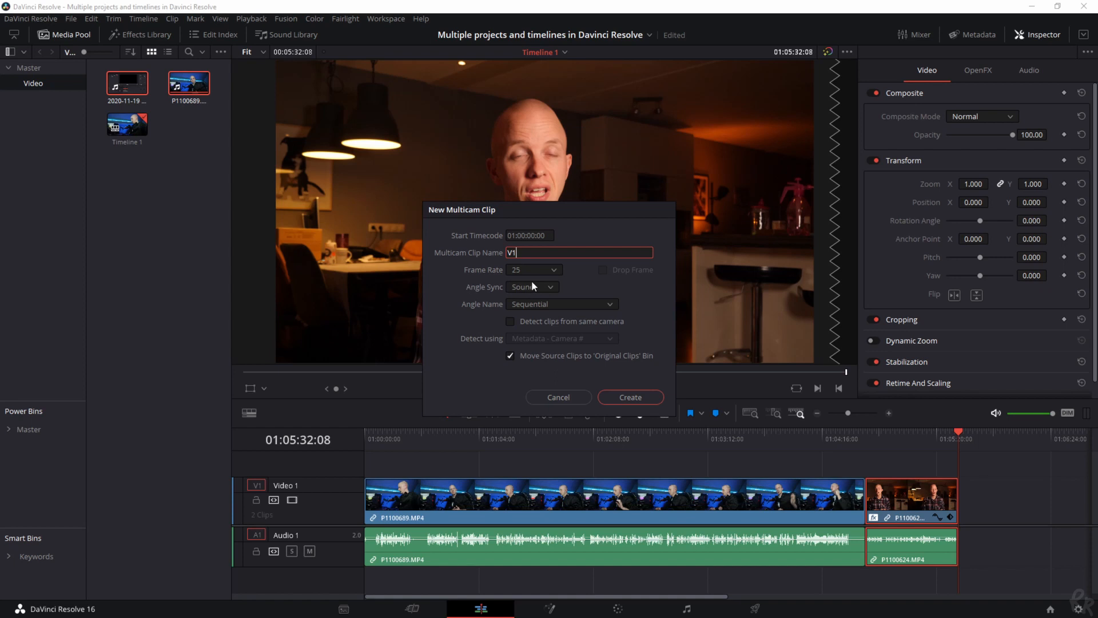
{"action": "left_click", "coordinate": [531, 287]}
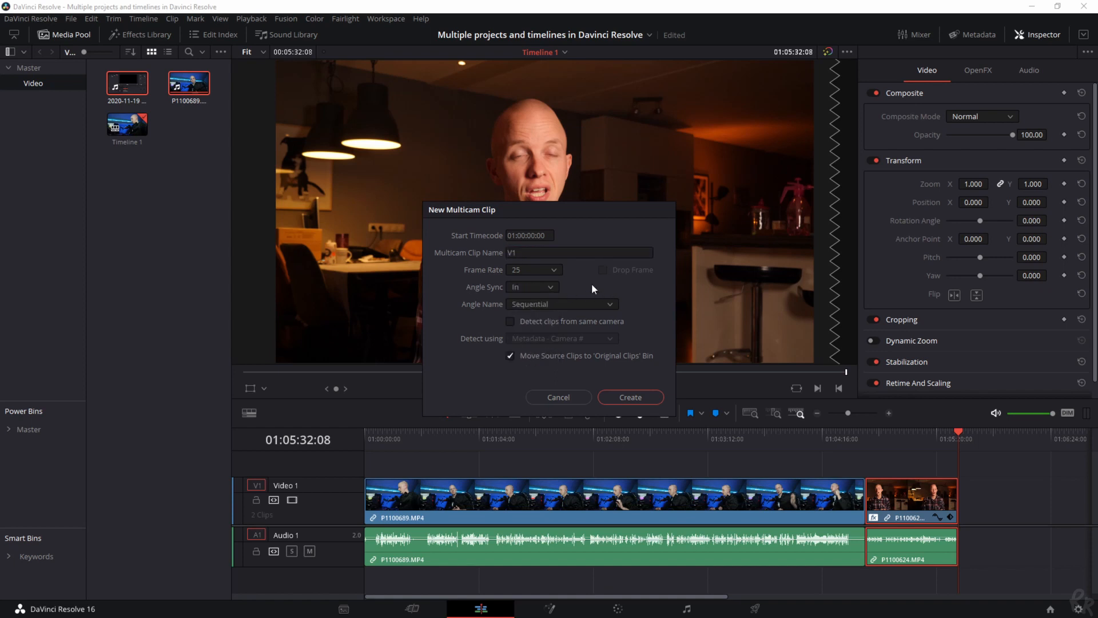
{"action": "mouse_move", "coordinate": [545, 289]}
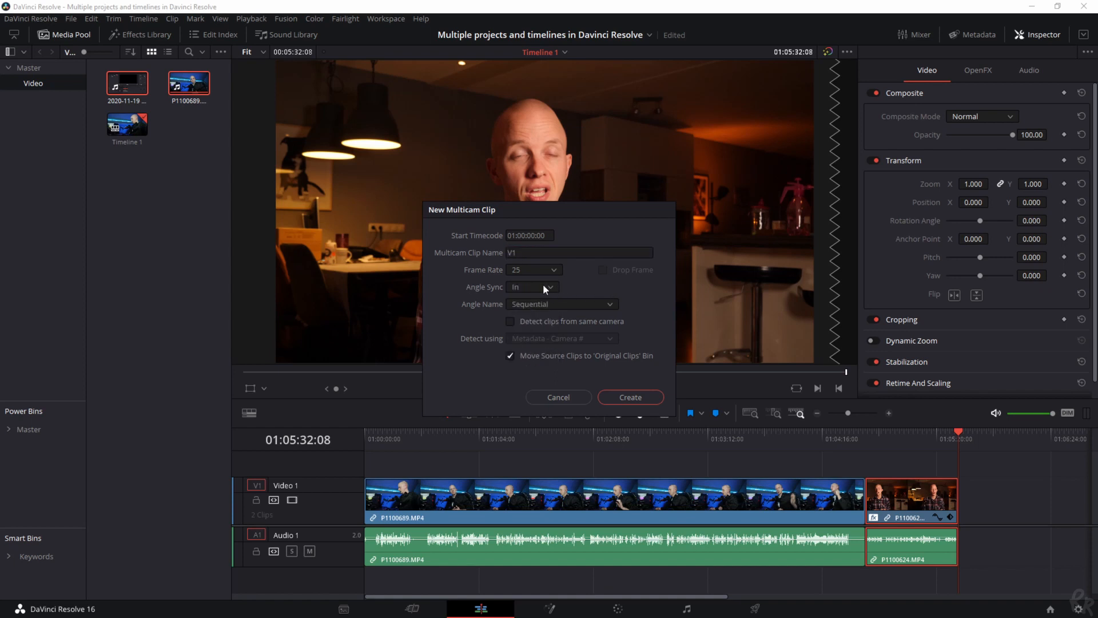
{"action": "left_click", "coordinate": [533, 287]}
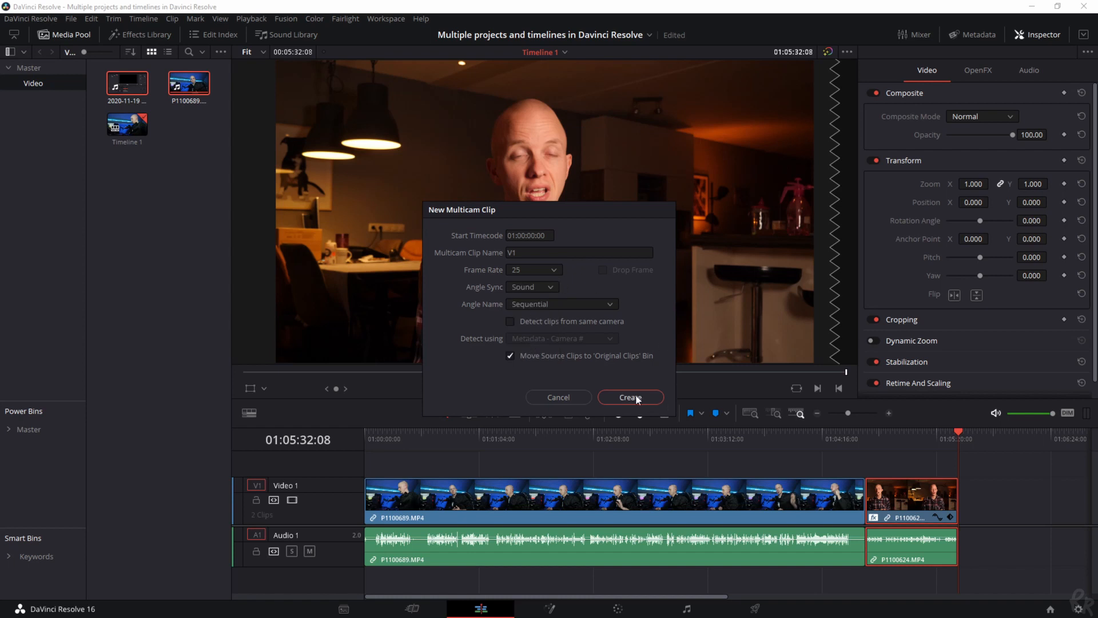
{"action": "left_click", "coordinate": [629, 397]}
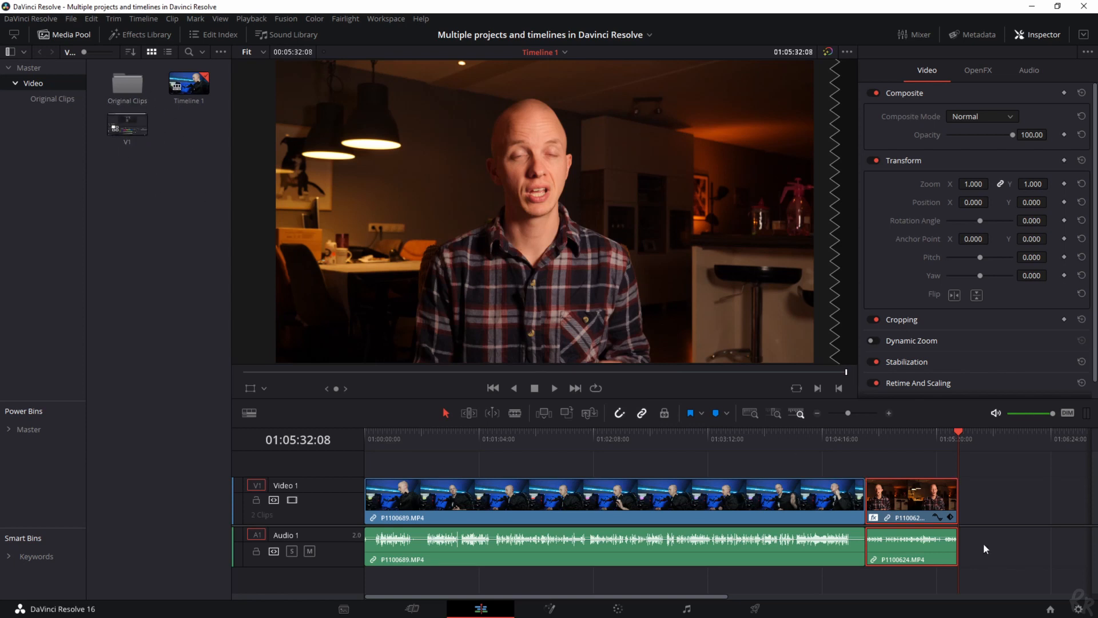
- Put V1 on the timeline, enable dual viewers, and set the source viewer to Multicam
{"action": "left_click", "coordinate": [609, 498]}
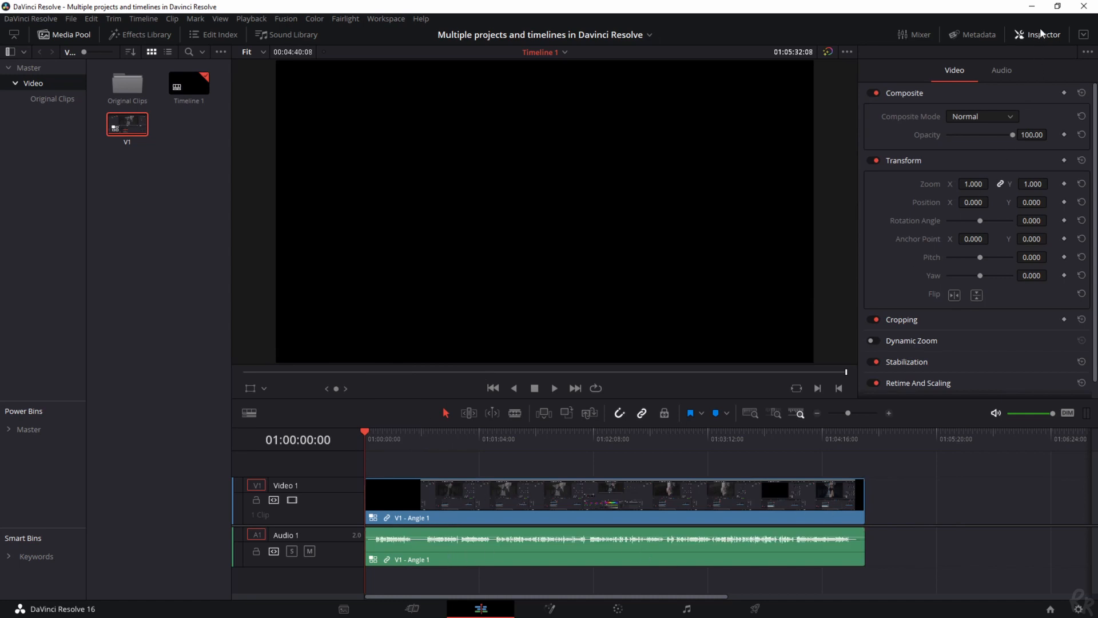
{"action": "left_click", "coordinate": [1039, 35]}
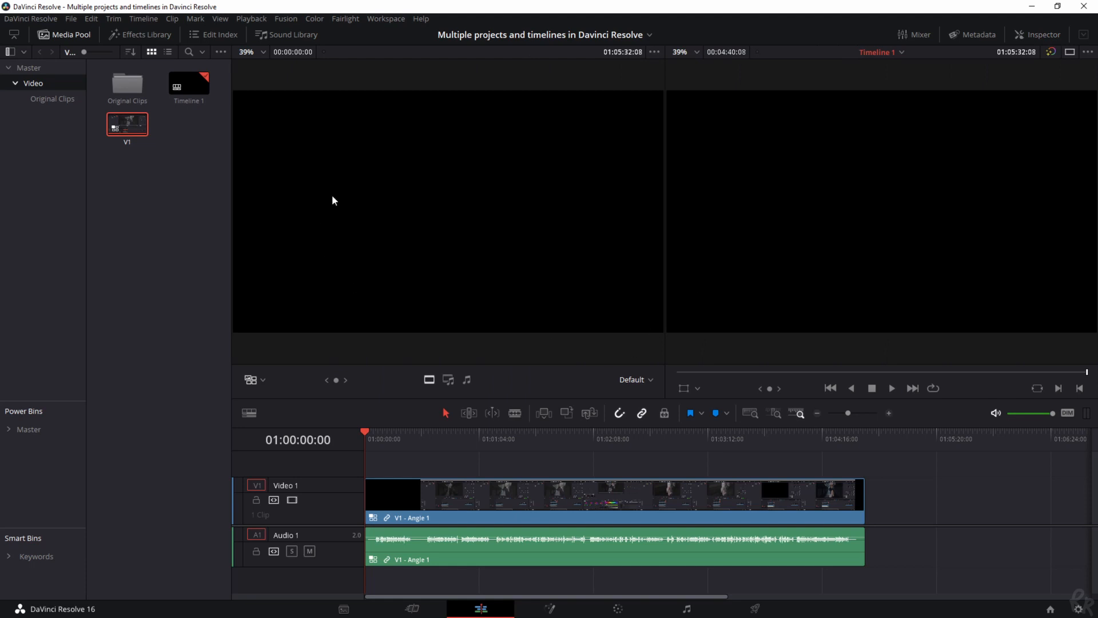
{"action": "mouse_move", "coordinate": [266, 394]}
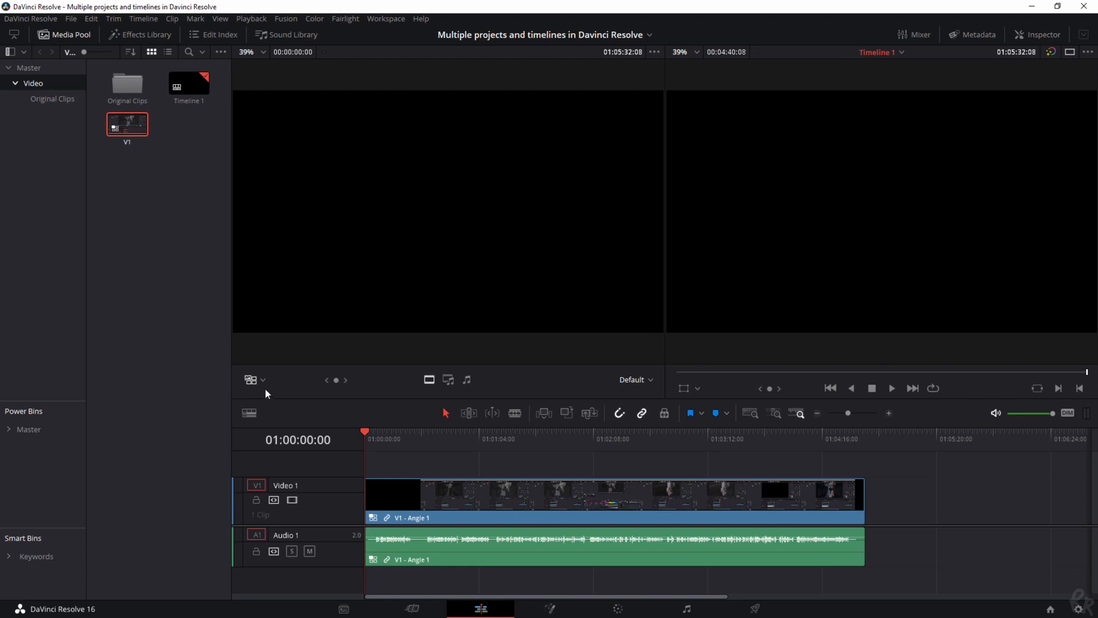
{"action": "left_click", "coordinate": [255, 378]}
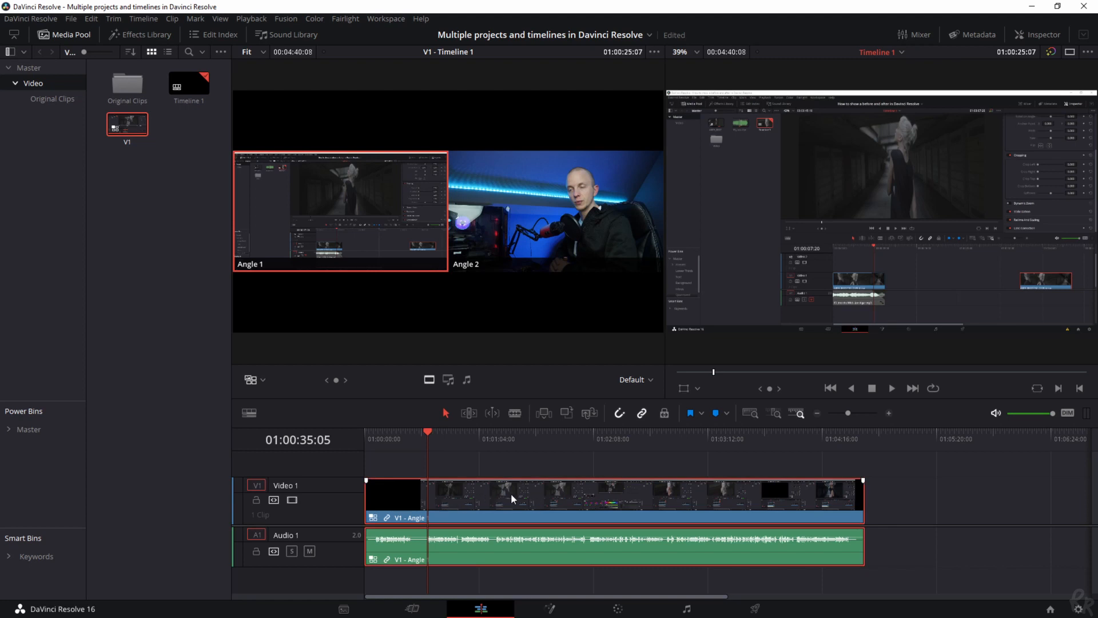
- Open V1 in its own timeline to view angle tracks, then return to Timeline 1
{"action": "right_click", "coordinate": [511, 498]}
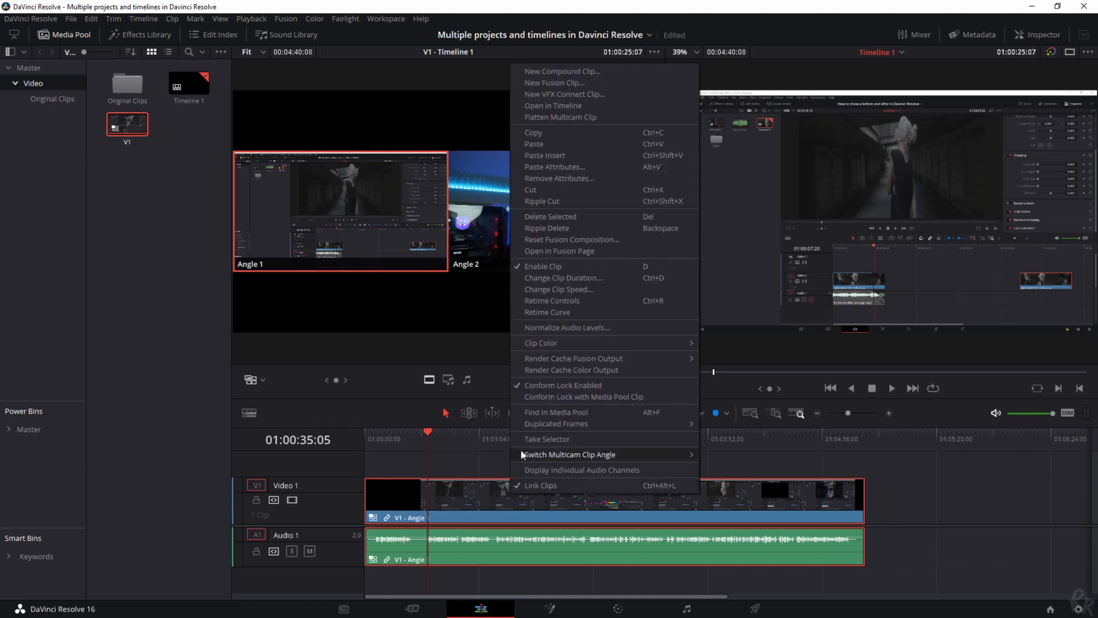
{"action": "mouse_move", "coordinate": [553, 105]}
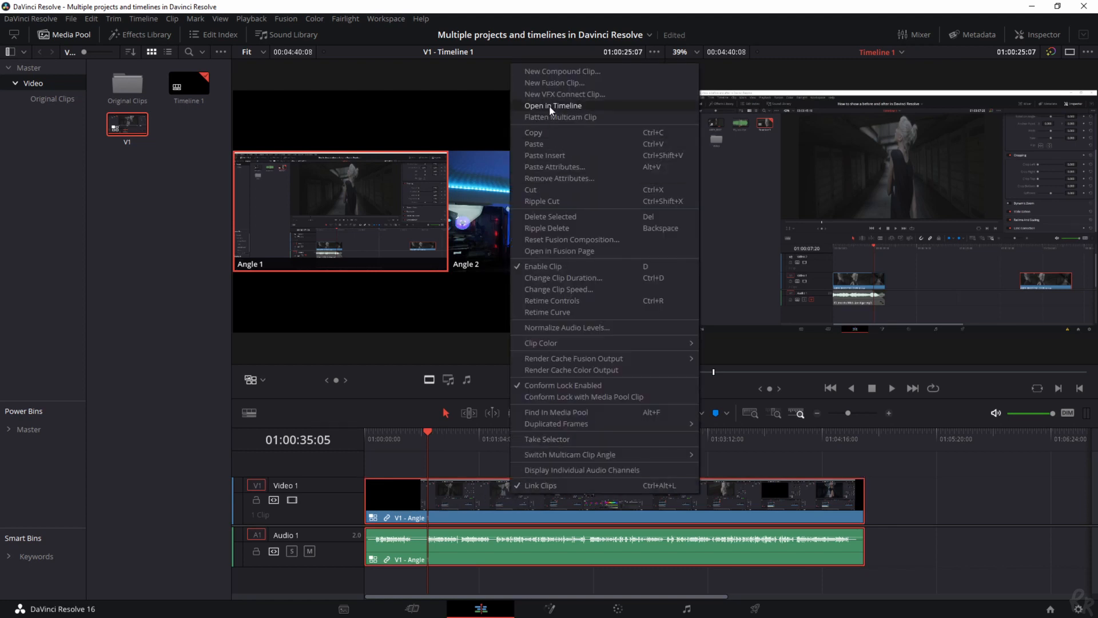
{"action": "left_click", "coordinate": [553, 105]}
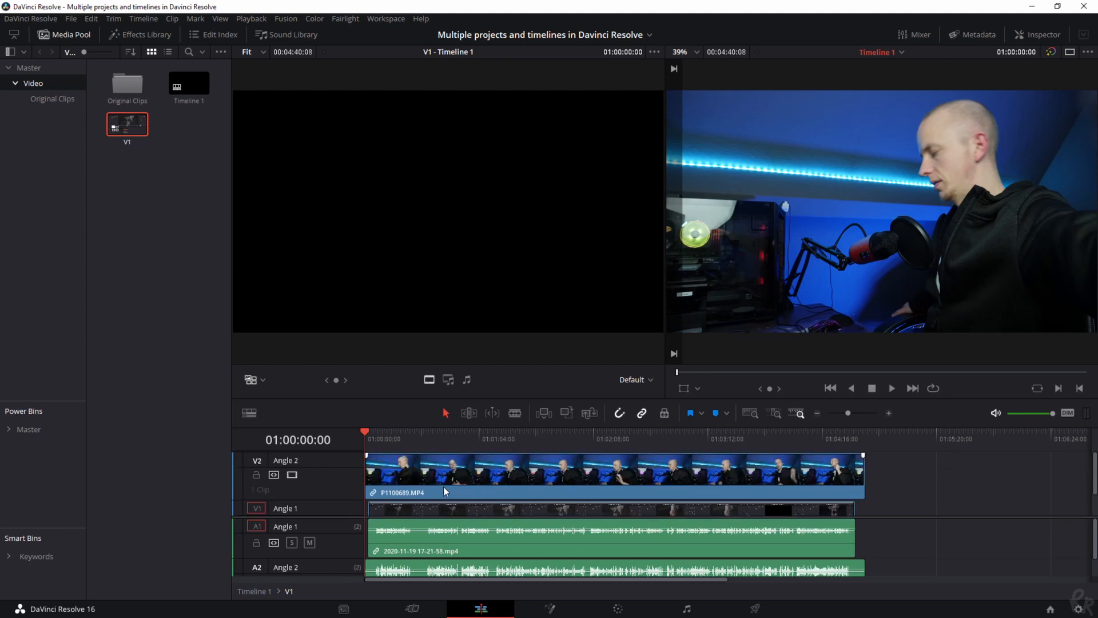
{"action": "left_click", "coordinate": [188, 81]}
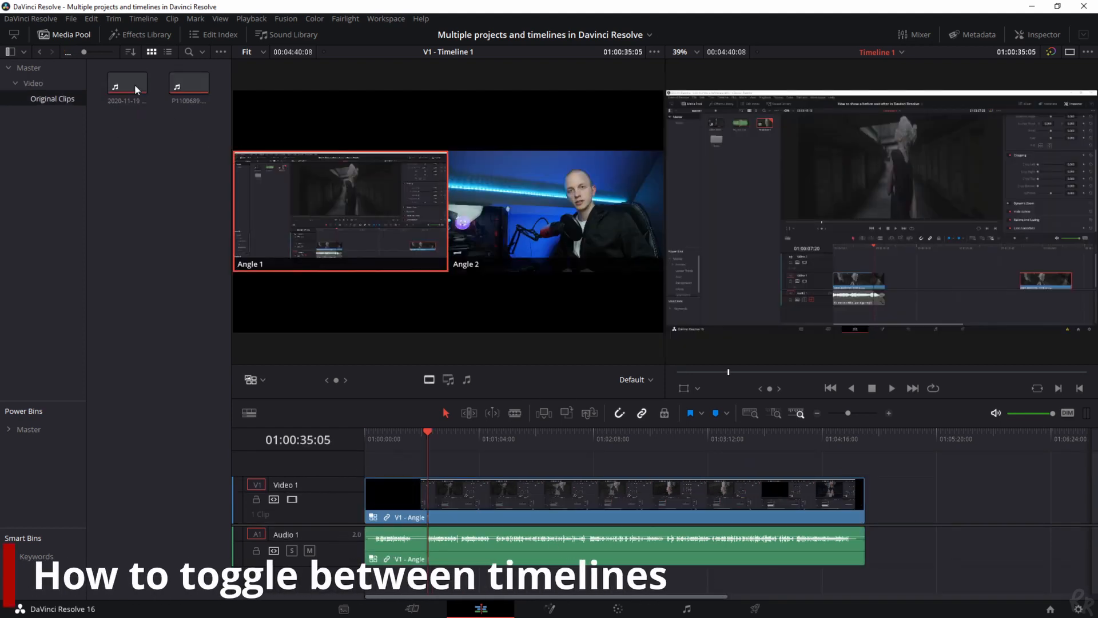
- Make Timeline 2 from P1100689.MP4, then switch the viewer back to Timeline 1
{"action": "right_click", "coordinate": [188, 82]}
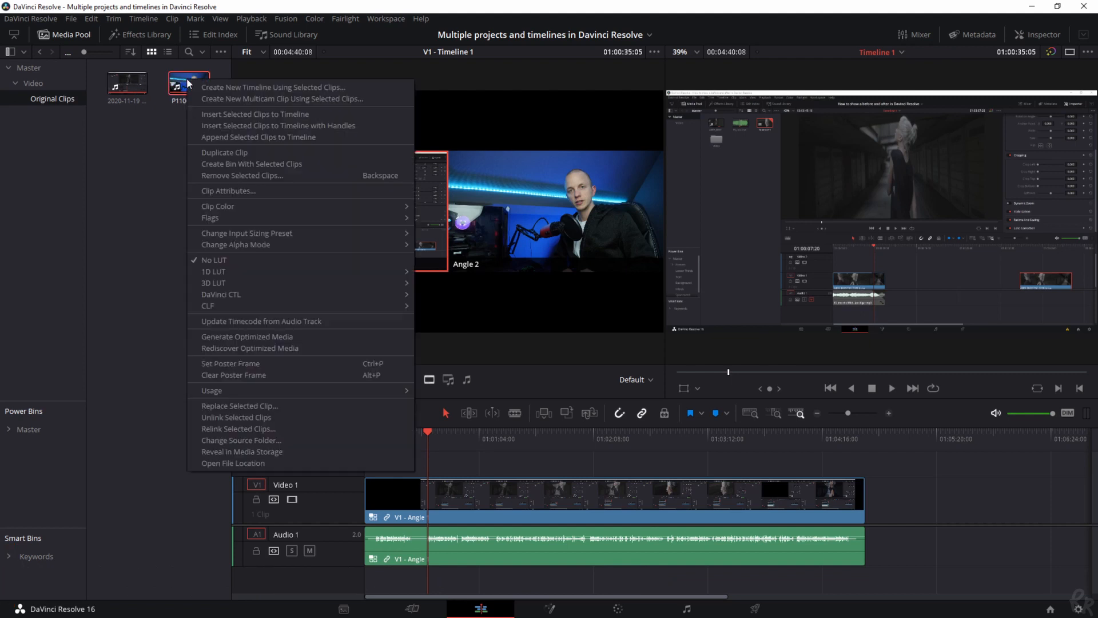
{"action": "left_click", "coordinate": [272, 87]}
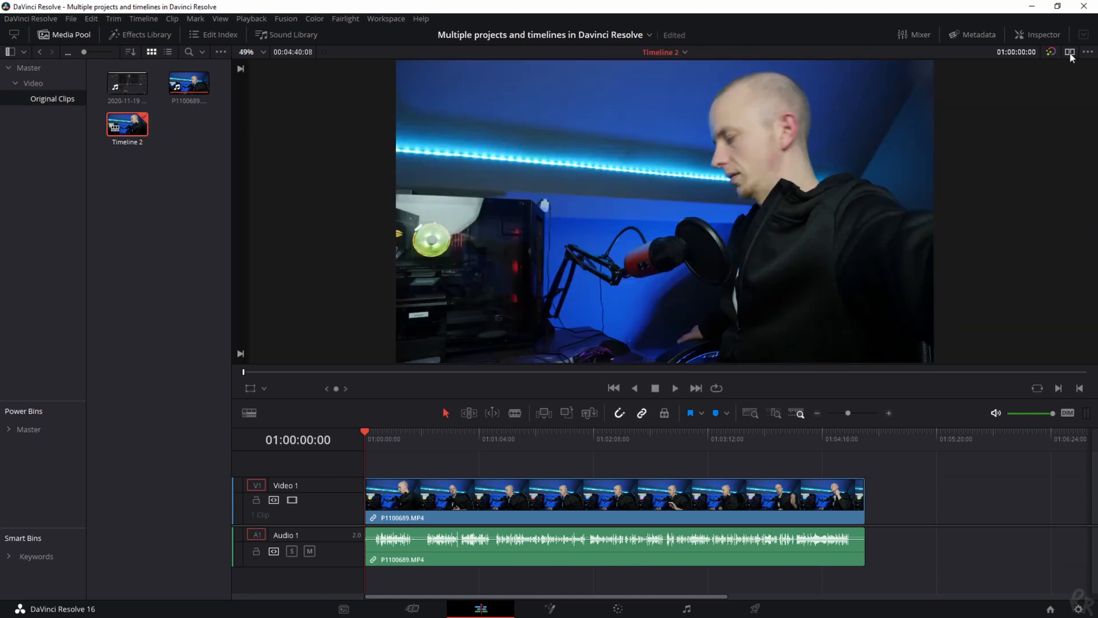
{"action": "mouse_move", "coordinate": [684, 66]}
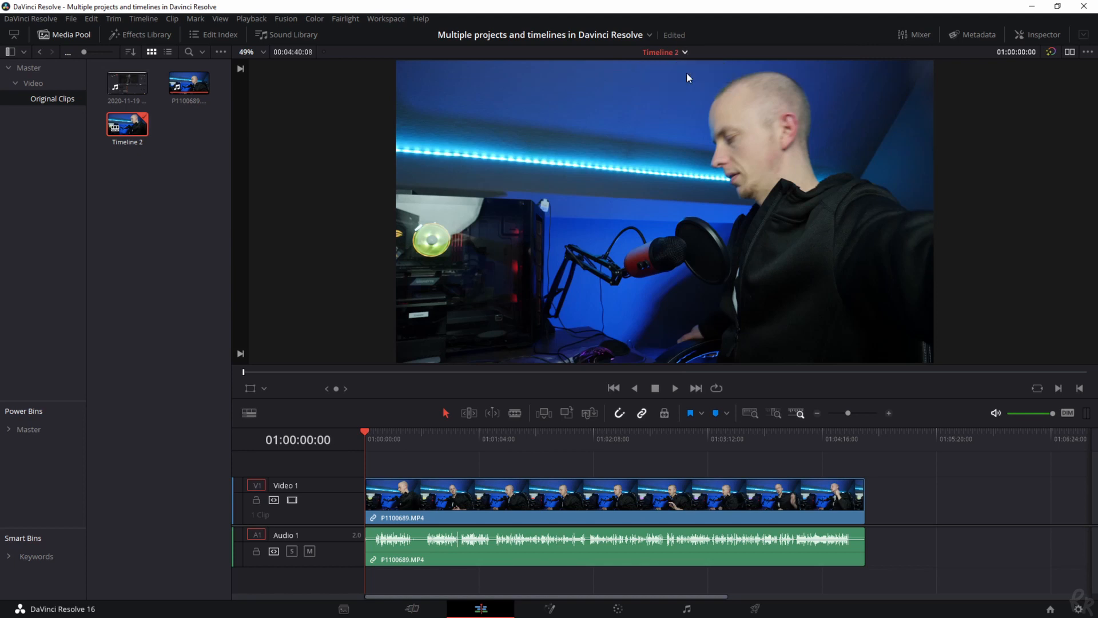
{"action": "left_click", "coordinate": [685, 52]}
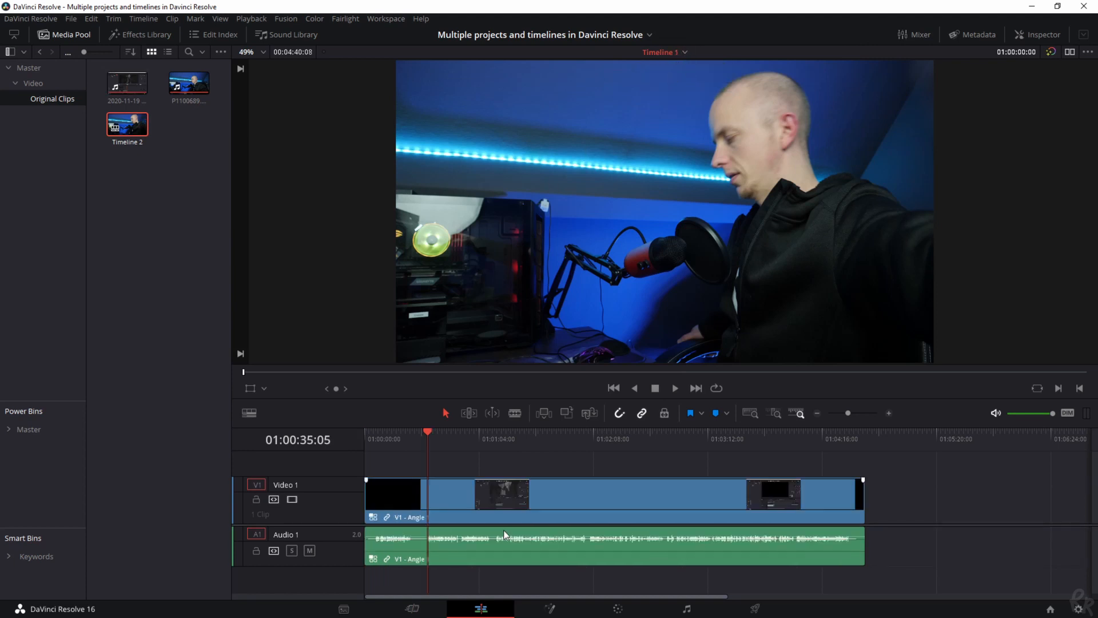